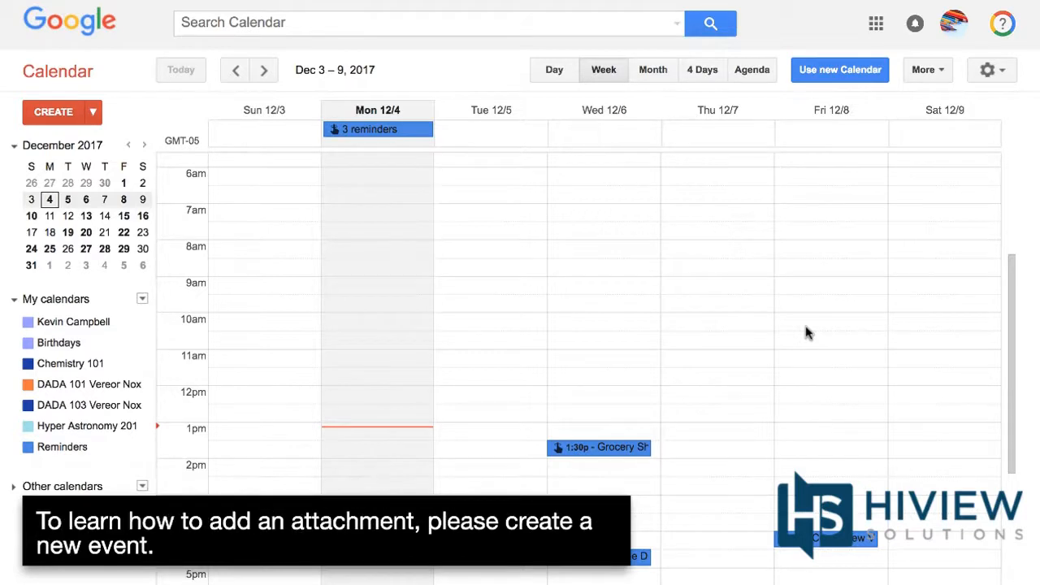
- Create a new untitled event (Dec 4, 1:30–2:30pm) and put the cursor in its title field
left_click(52, 110)
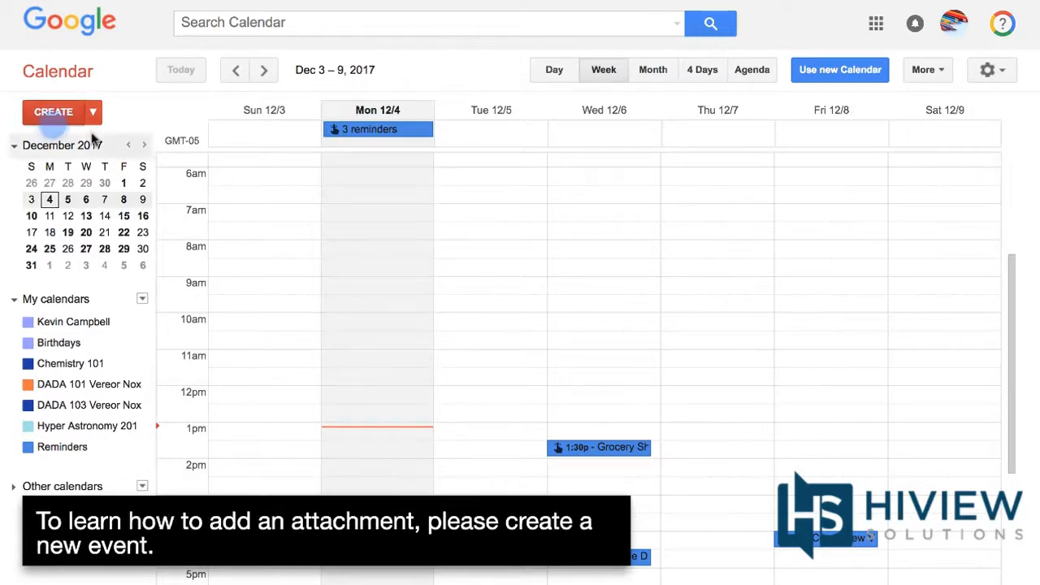
left_click(52, 111)
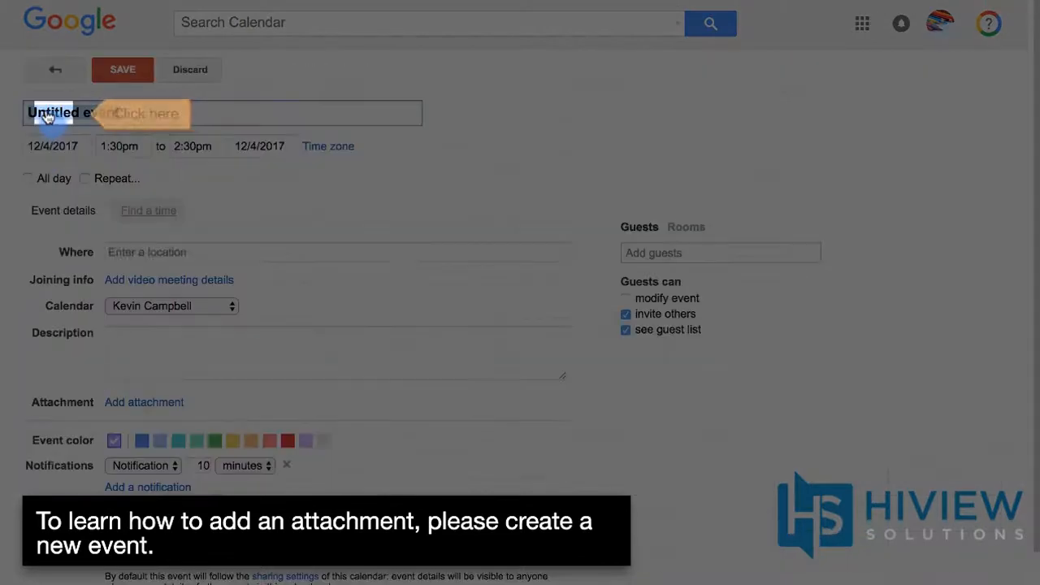
left_click(52, 120)
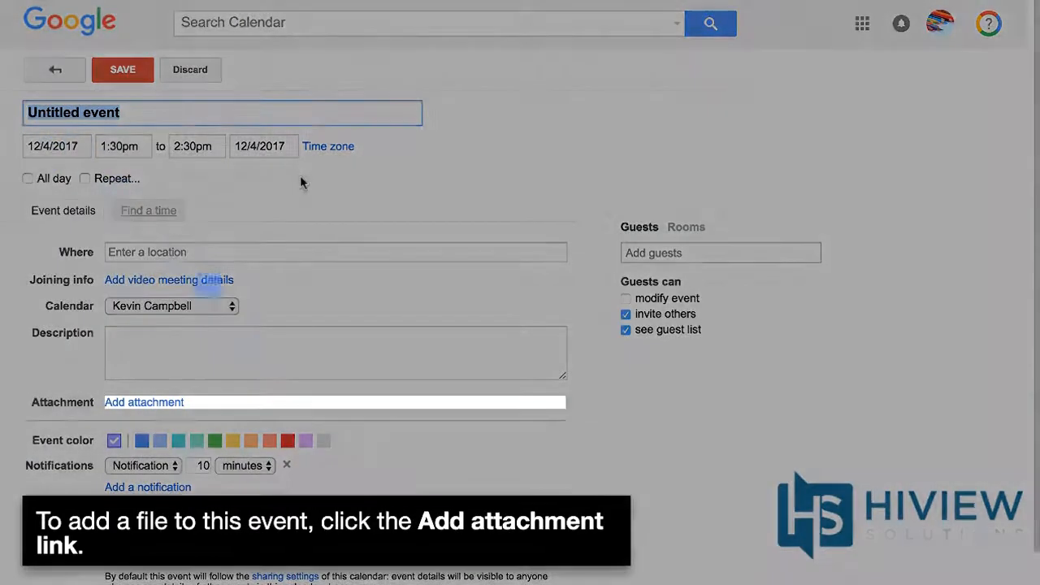
- Attach the My Drive file 'Untitled form' to the event via the Drive picker
left_click(143, 403)
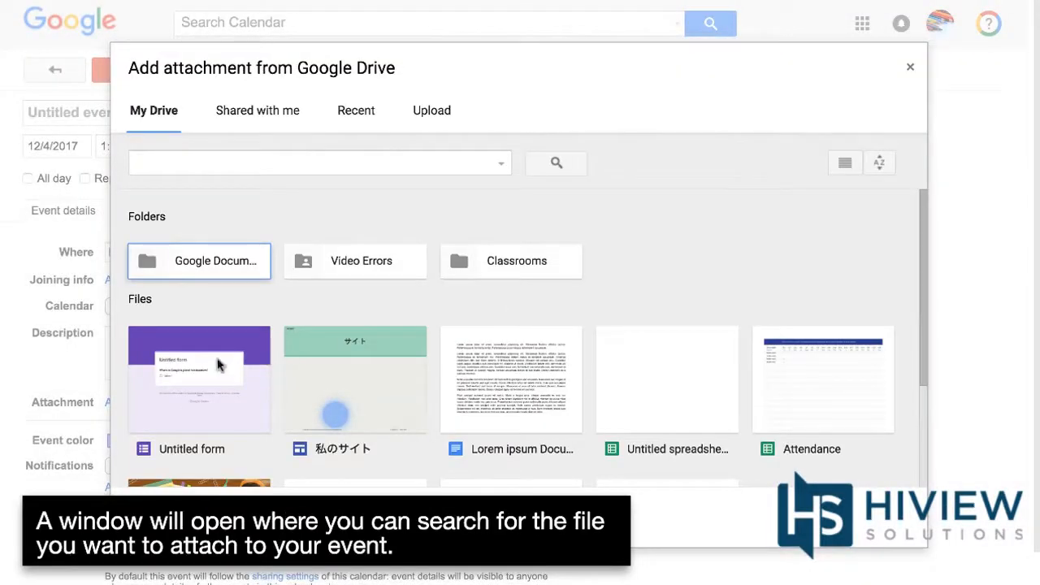
left_click(199, 380)
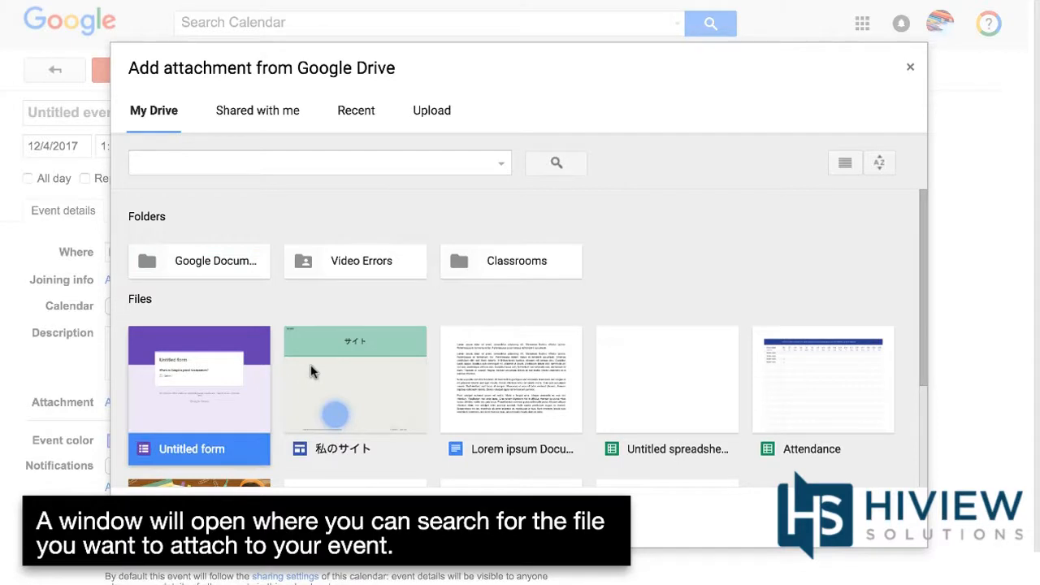
left_click(511, 381)
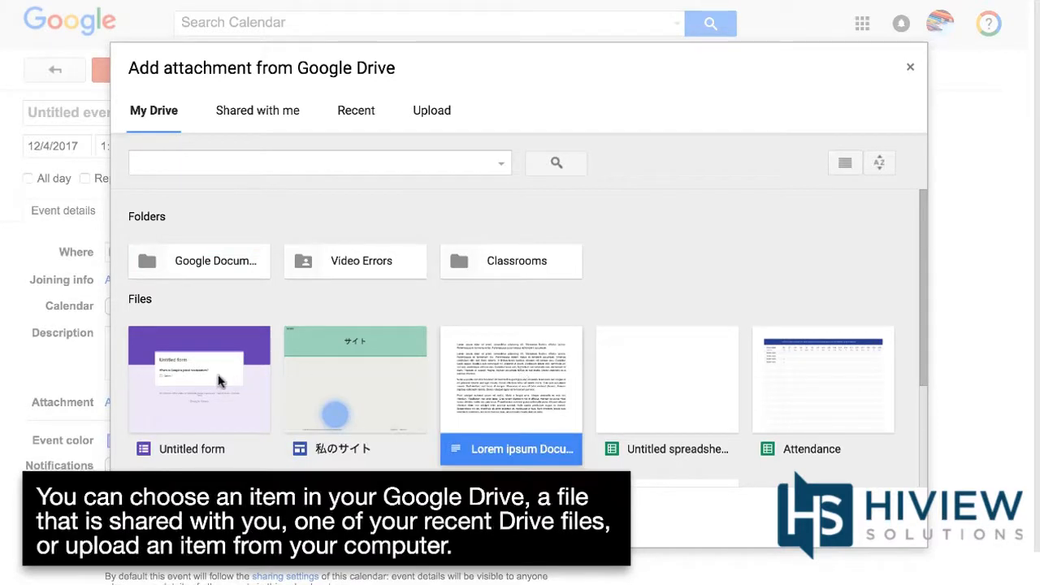
left_click(199, 380)
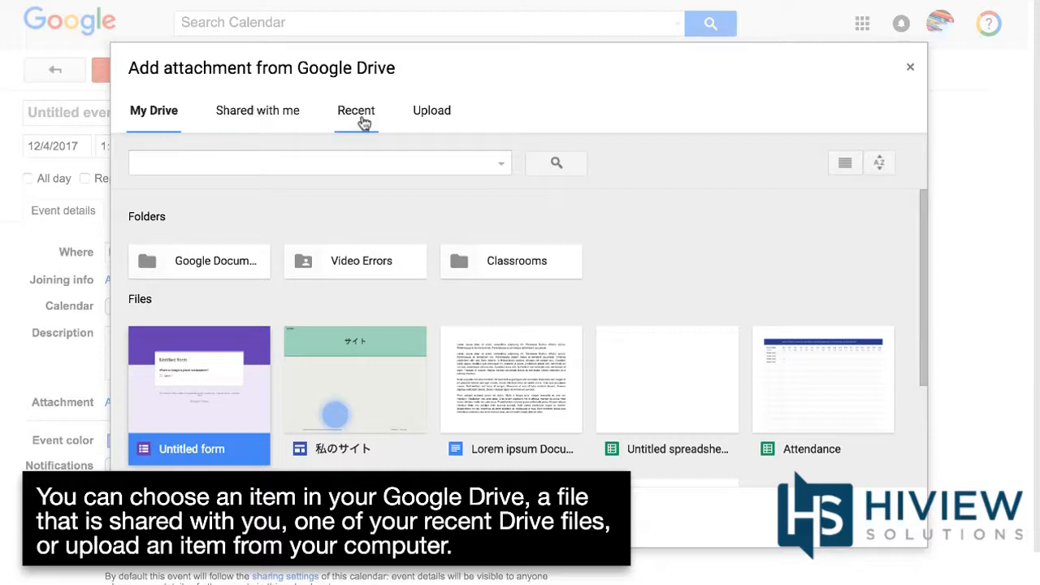
mouse_move(433, 120)
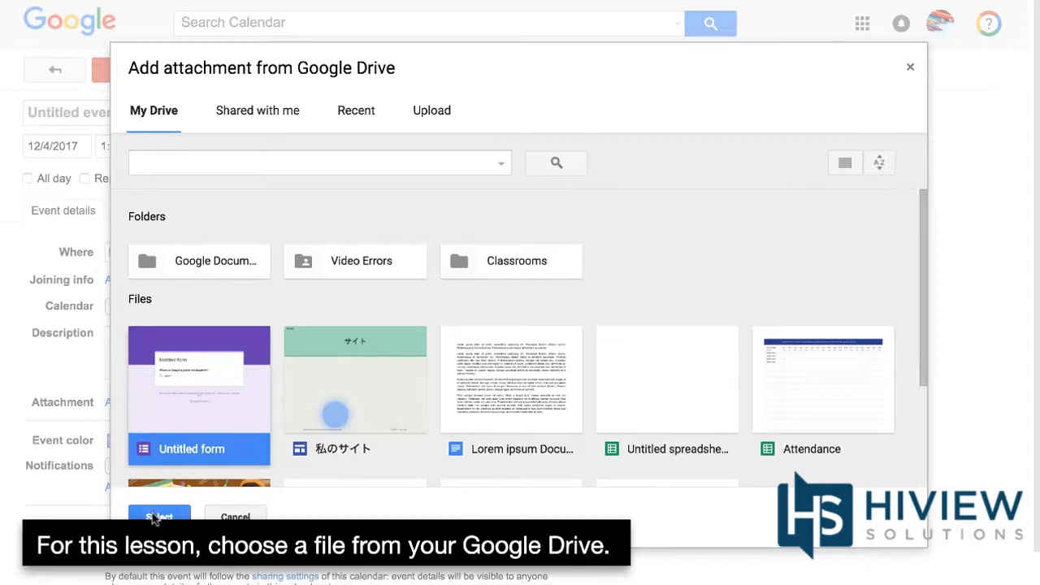
left_click(159, 517)
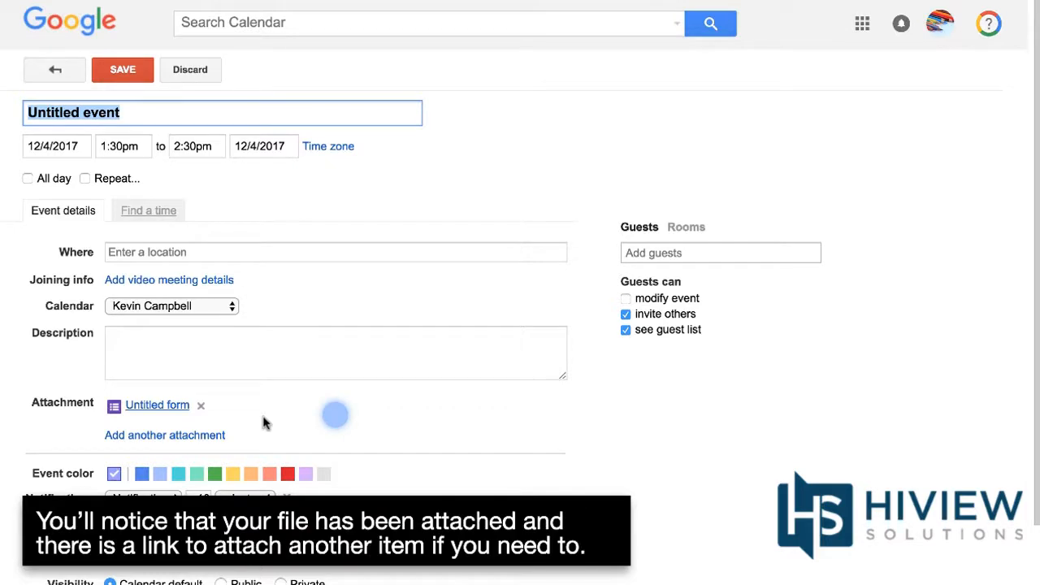
mouse_move(214, 413)
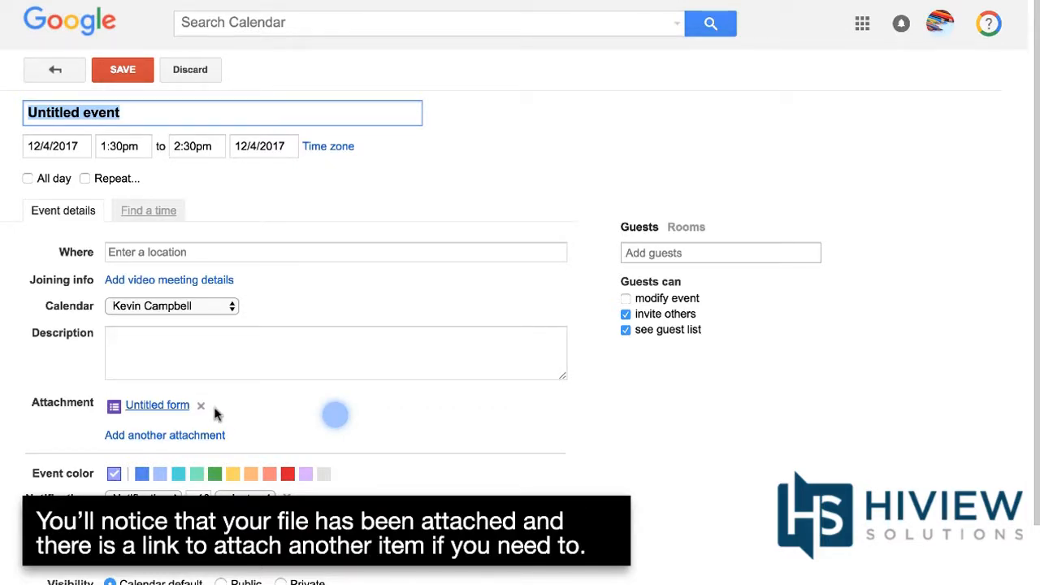
mouse_move(238, 416)
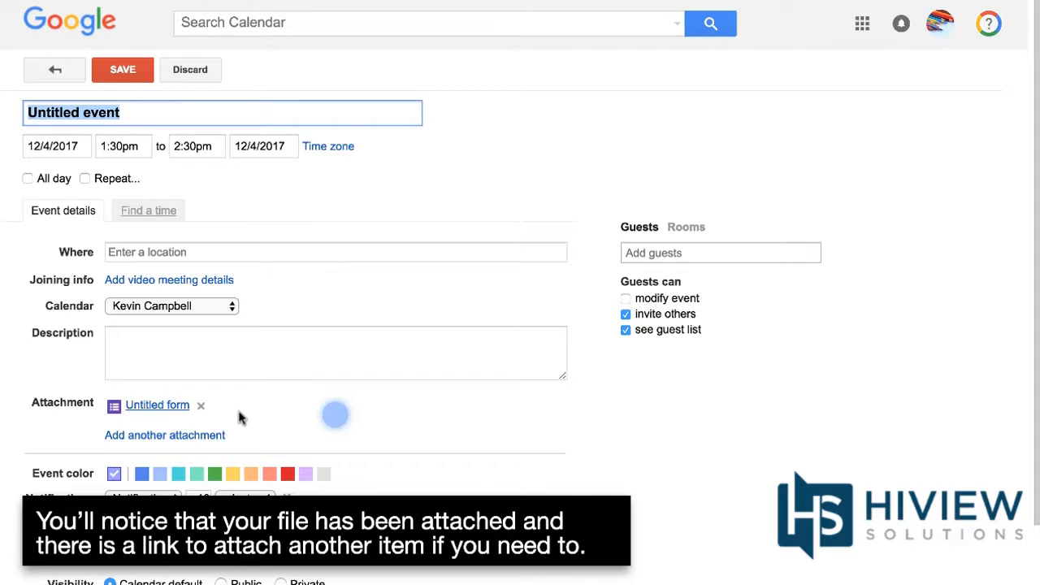